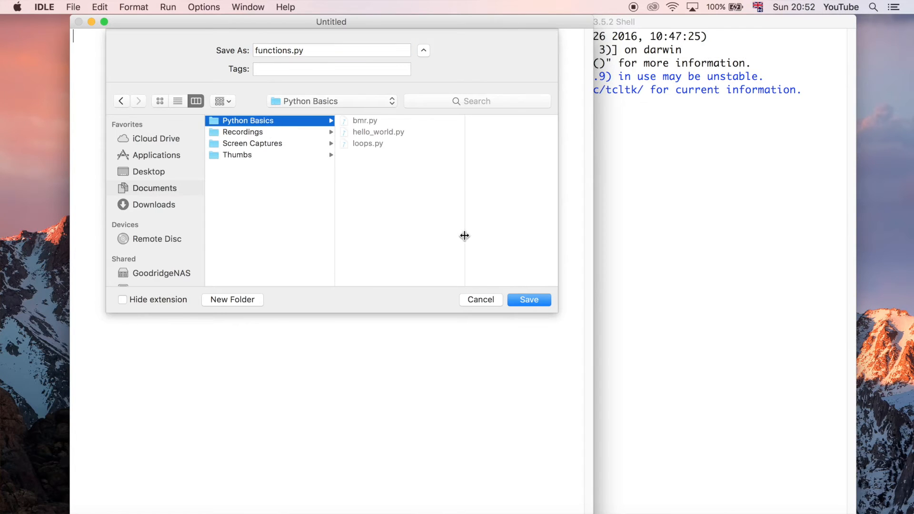
# - Save the new script as functions.py in the Python Basics folder
pyautogui.click(528, 298)
pyautogui.write('def')
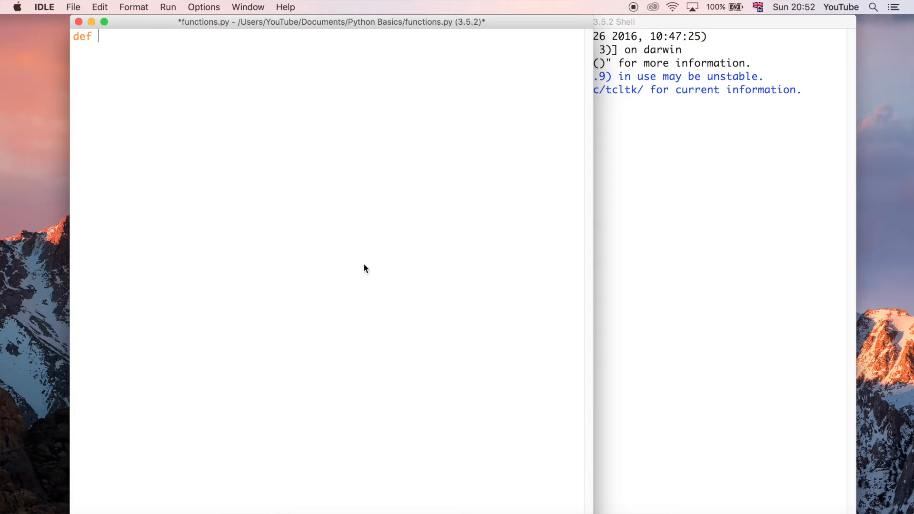
# - Write add() returning 2 + 3, multiply() returning 2 * 3, and a cube() header
pyautogui.write('add():')
pyautogui.write('def cube():')
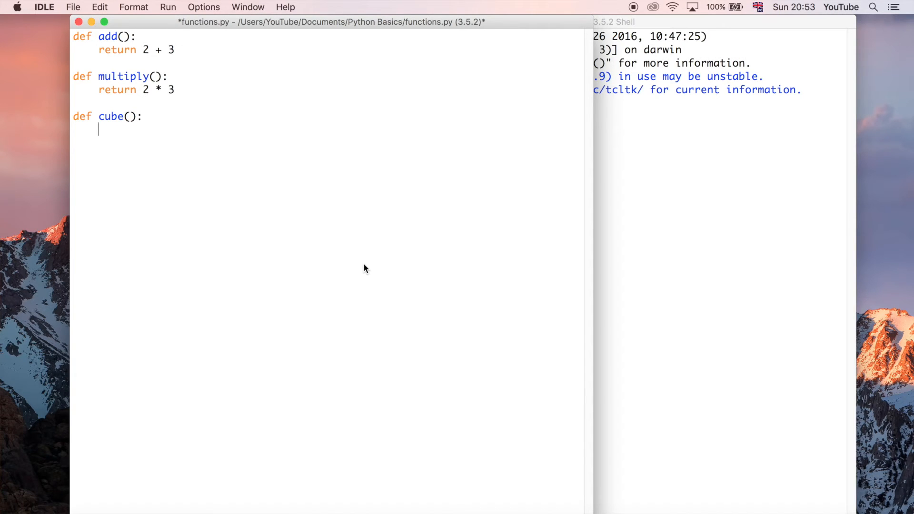
# - Make cube() return 2 ** 3, then save and run functions.py
pyautogui.write('return 2 ** 3')
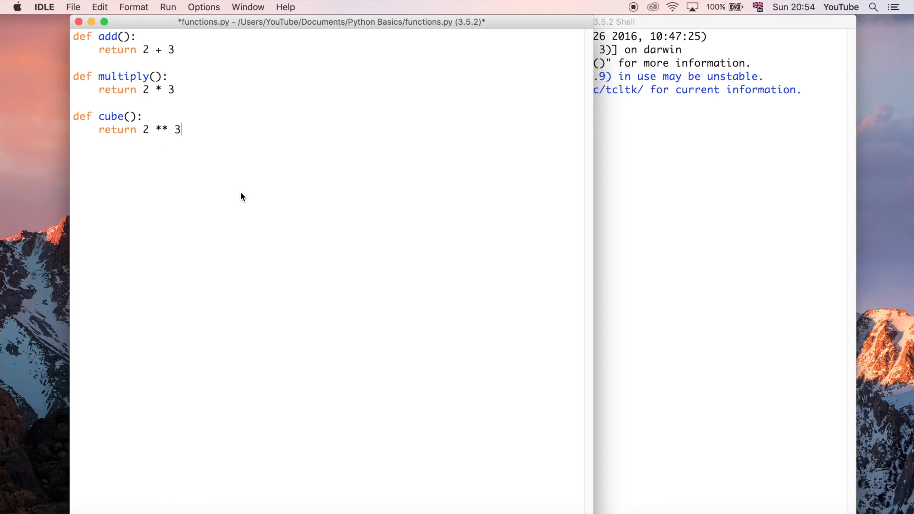
pyautogui.press('F5')
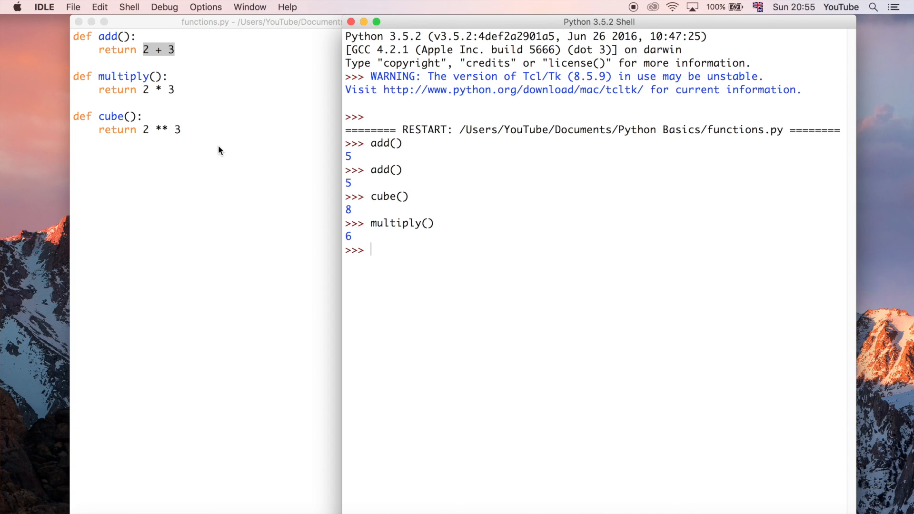
pyautogui.moveTo(200, 65)
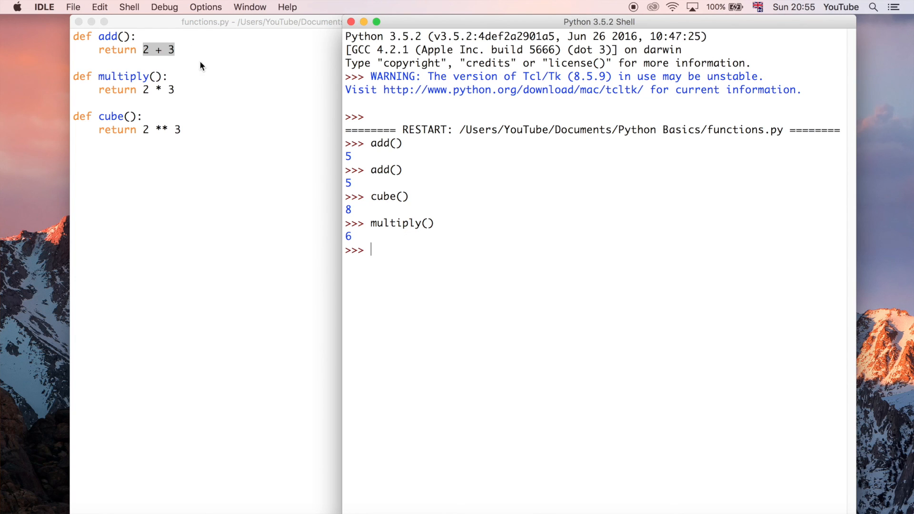